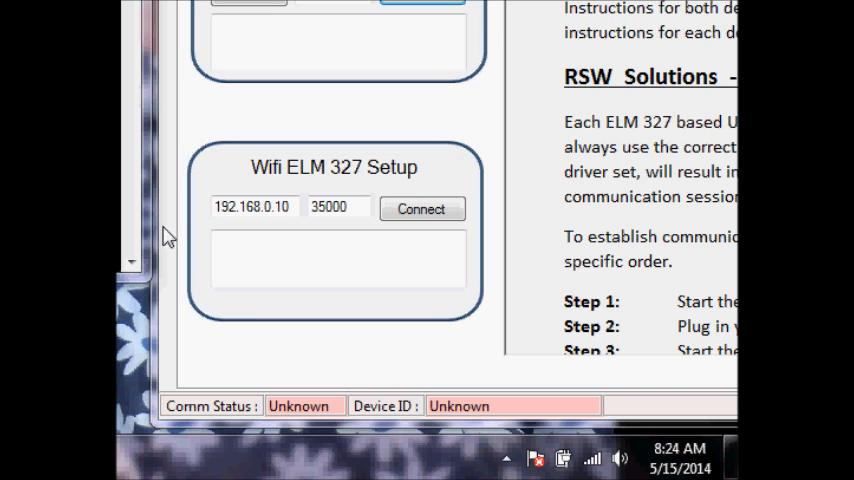
mouse_move(470, 178)
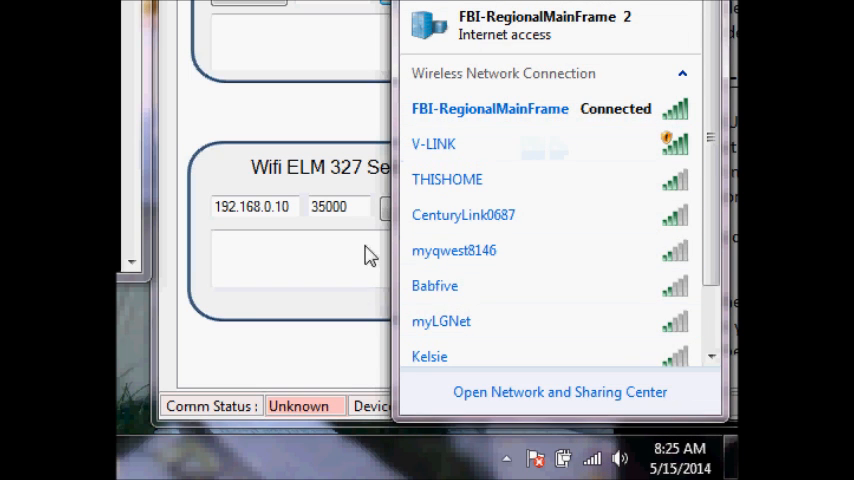
mouse_move(475, 150)
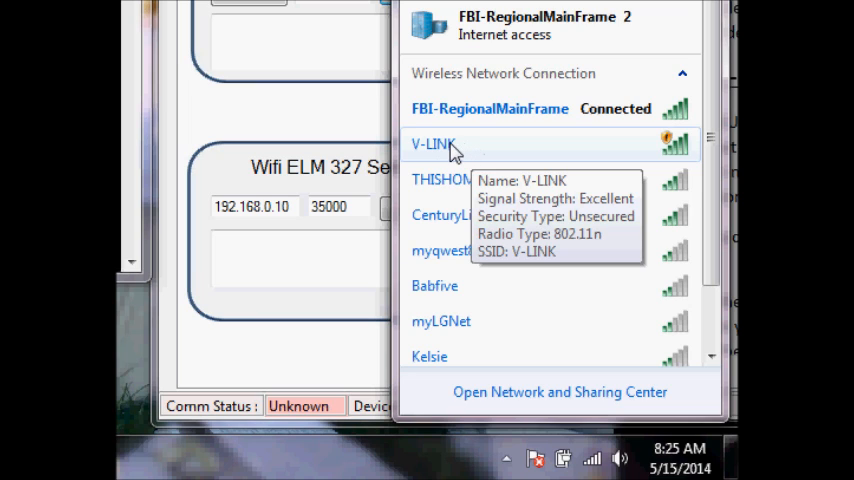
mouse_move(453, 151)
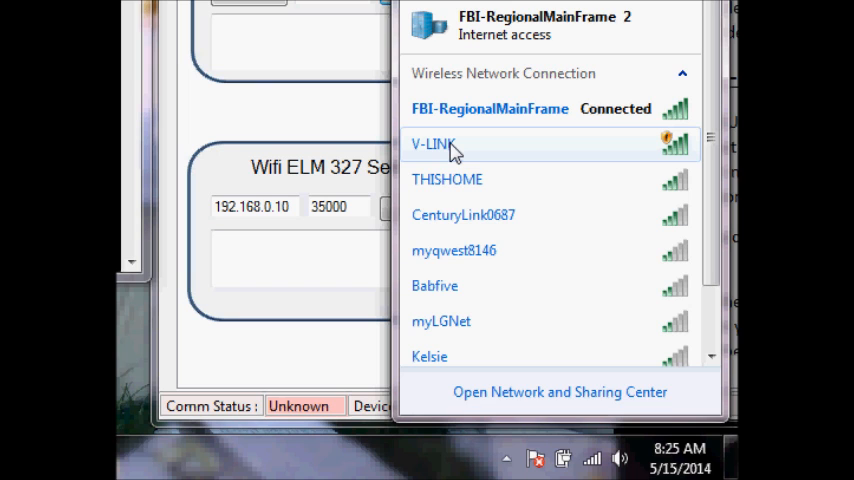
mouse_move(440, 152)
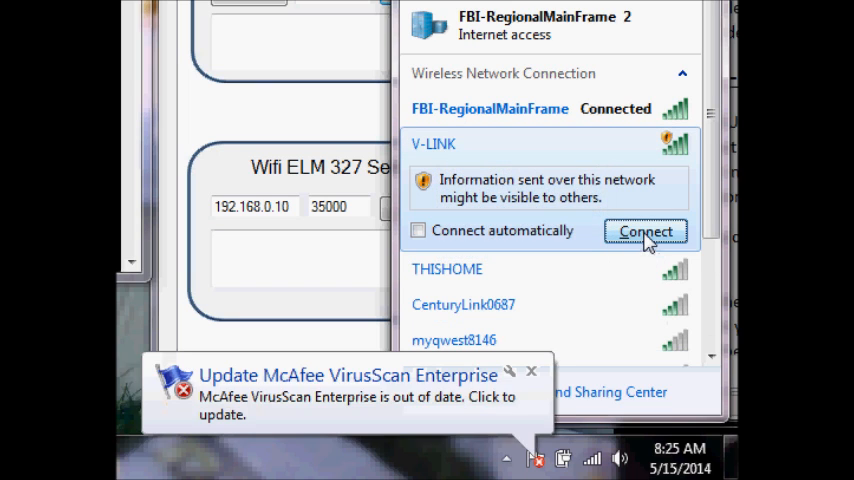
Join the unsecured V-LINK wireless network from the Windows network list
left_click(646, 231)
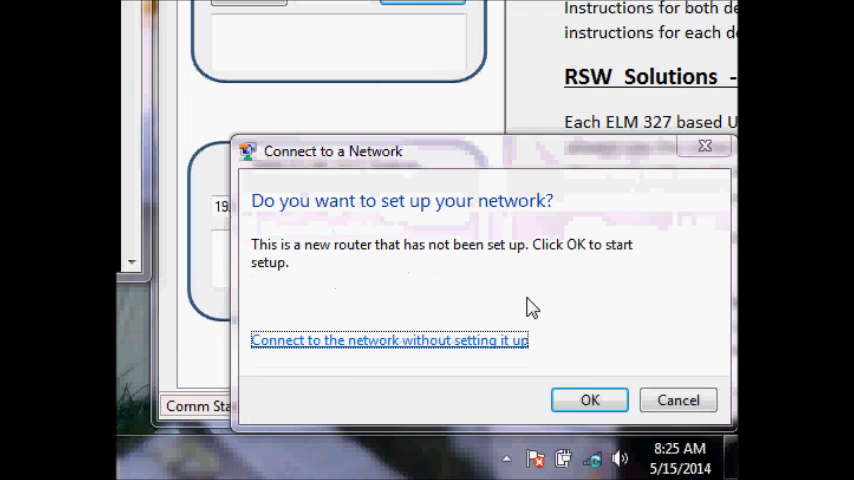
mouse_move(456, 236)
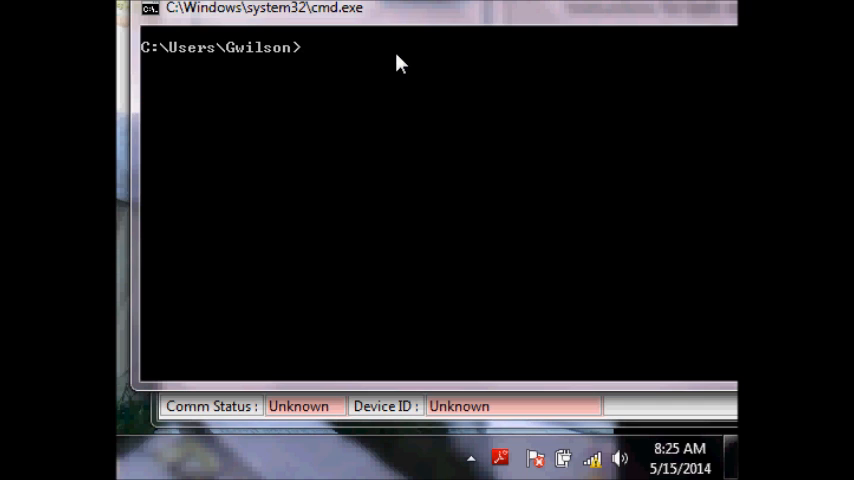
Run ipconfig and mark the wireless adapter's 192.168.0.11 address with gateway 192.168.0.10
type("ipconf")
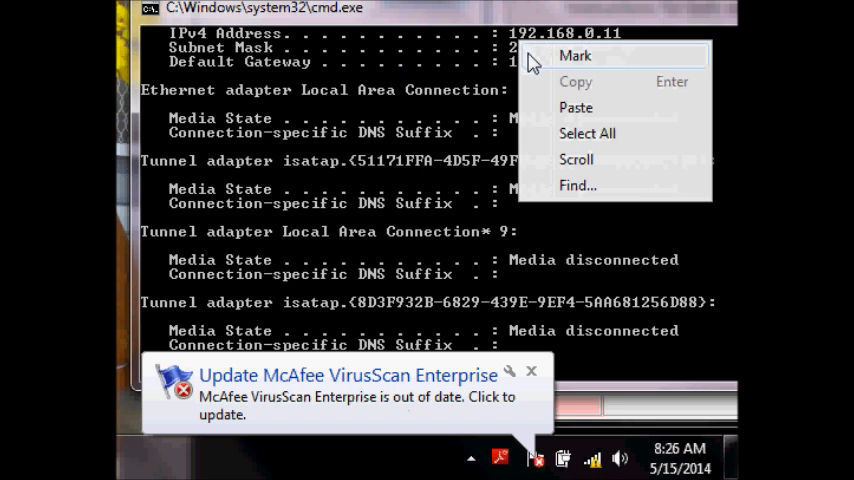
left_click(577, 55)
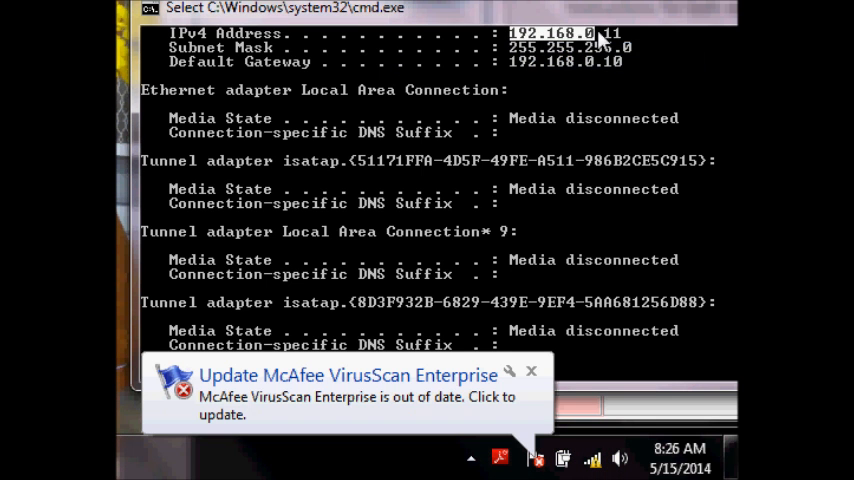
mouse_move(618, 48)
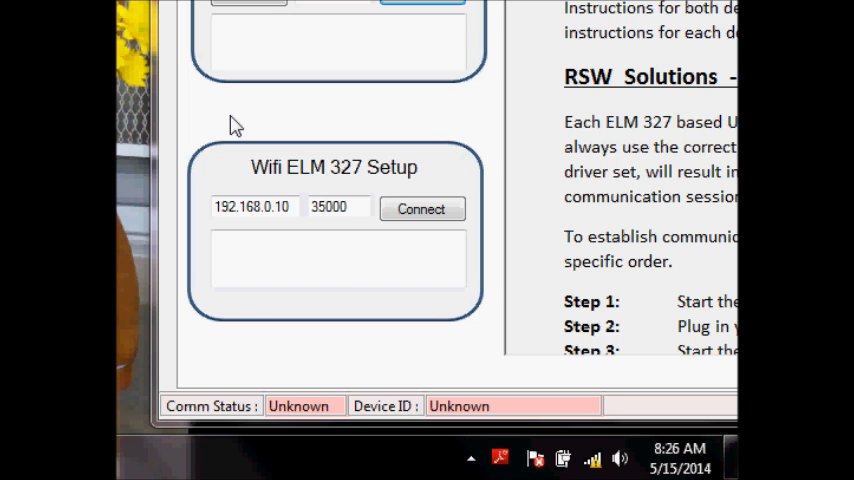
mouse_move(385, 120)
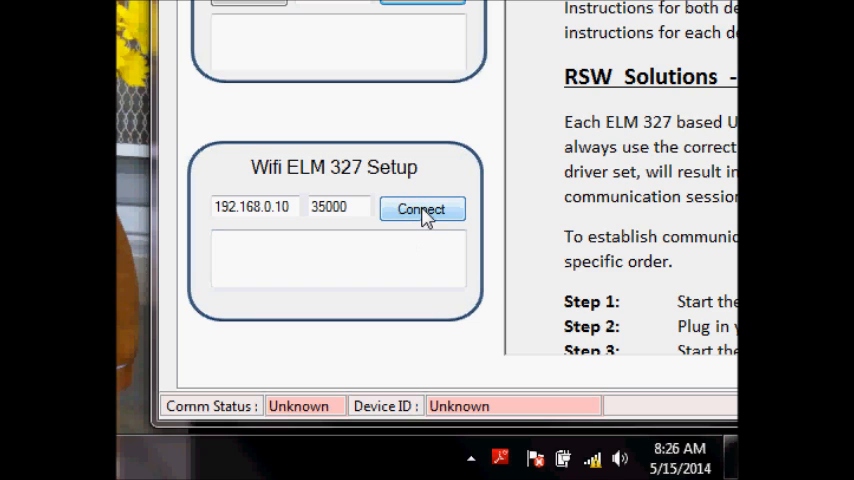
Connect 4OCan to the adapter at 192.168.0.10 port 35000 and highlight the ELM327 v1.5 line
left_click(421, 209)
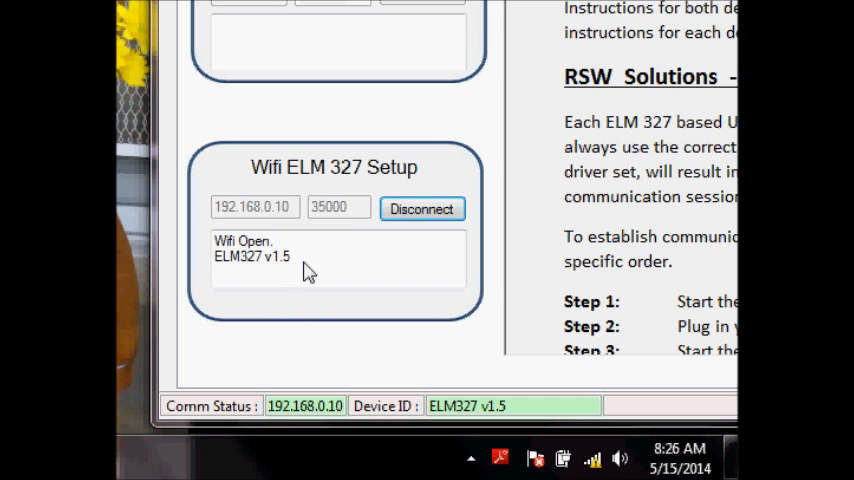
double_click(252, 256)
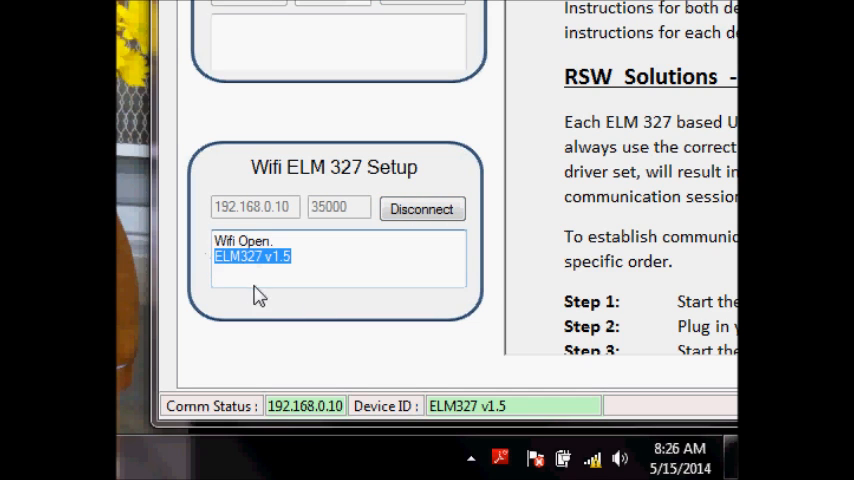
mouse_move(288, 268)
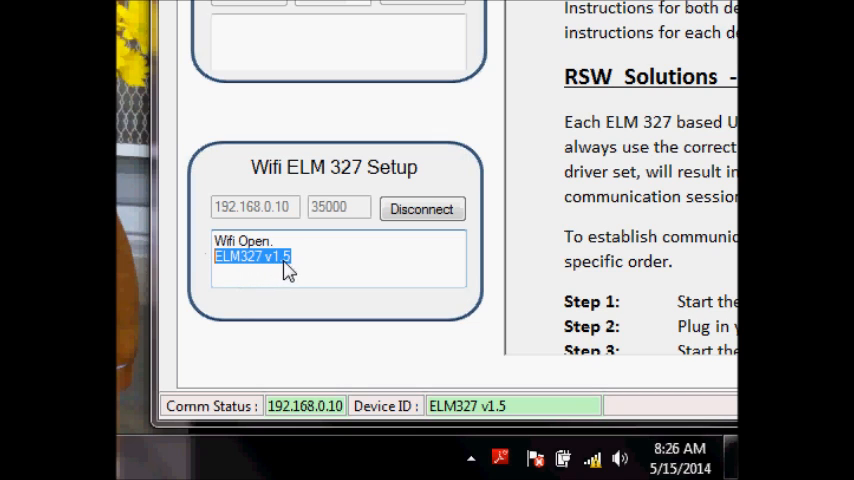